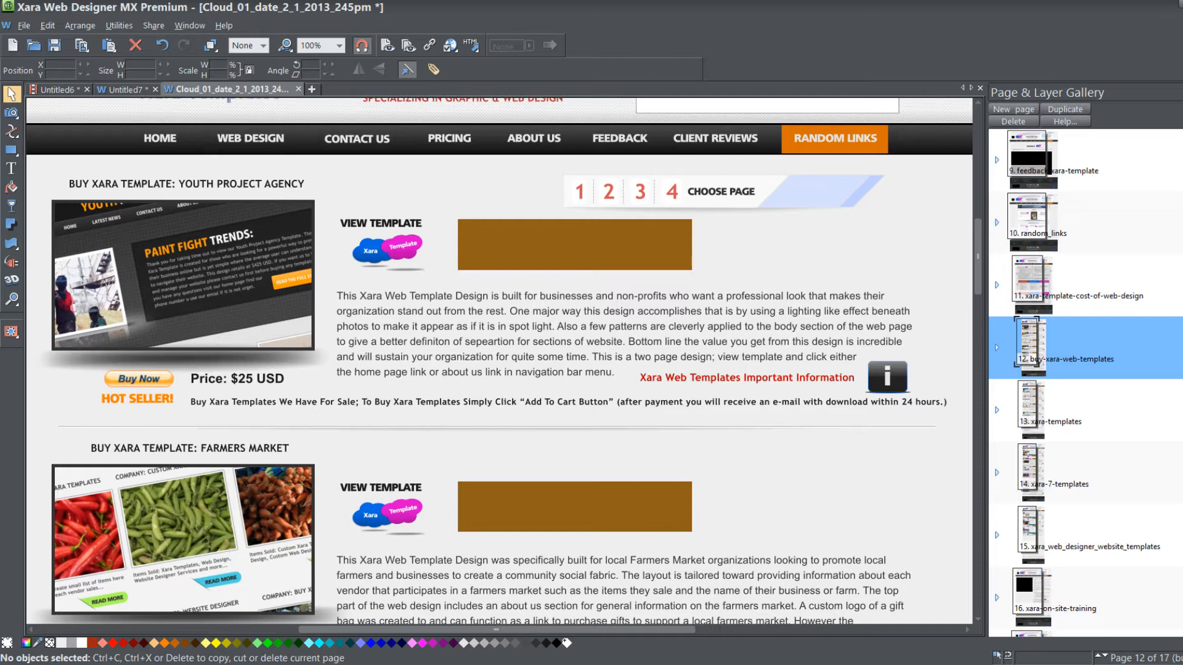
View the live buy-xara-web-templates.htm page's address in Chrome
left_click(1032, 410)
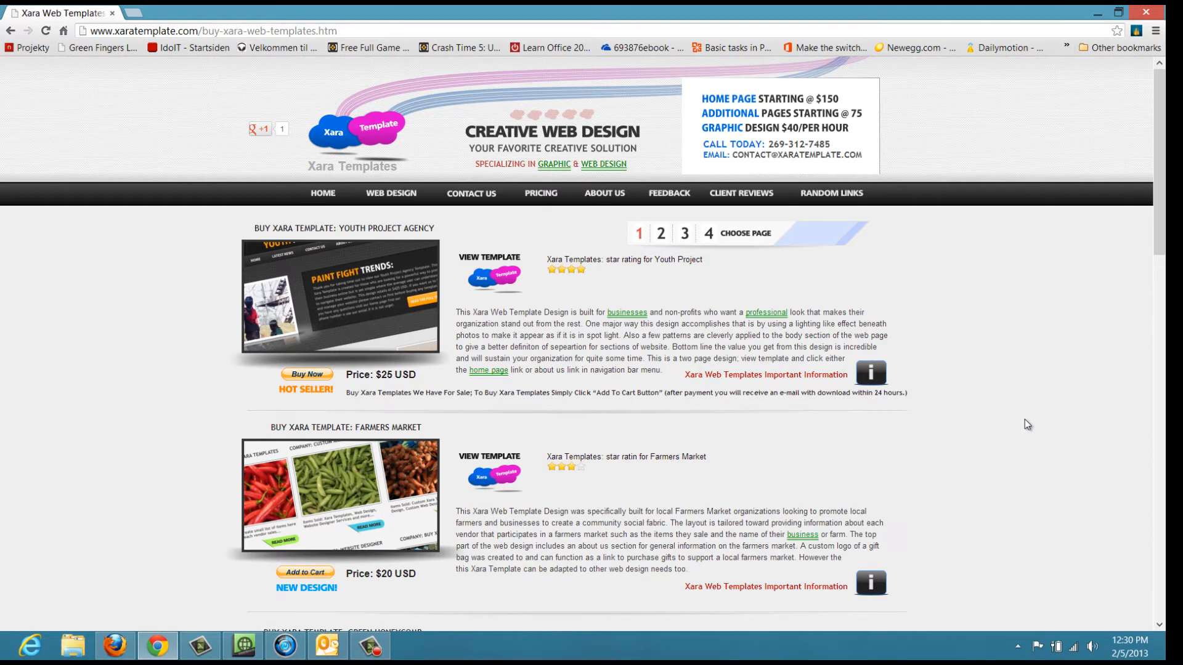
mouse_move(756, 256)
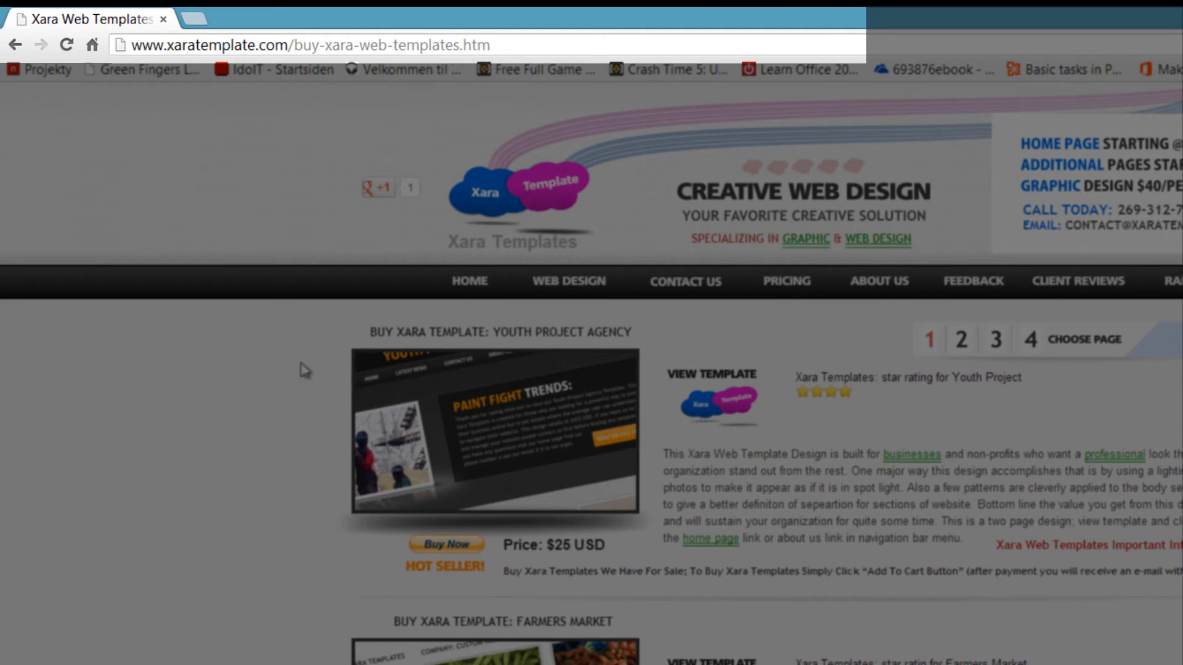
mouse_move(410, 61)
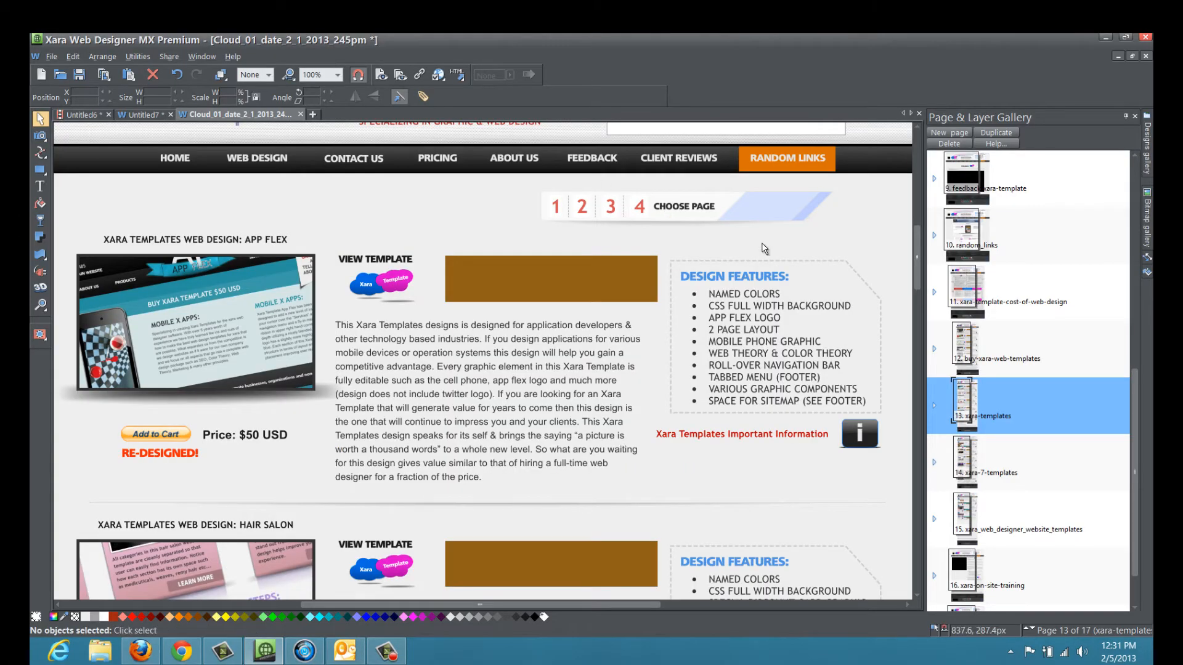
Select page 13 of 17 in Xara's Page & Layer Gallery
left_click(967, 340)
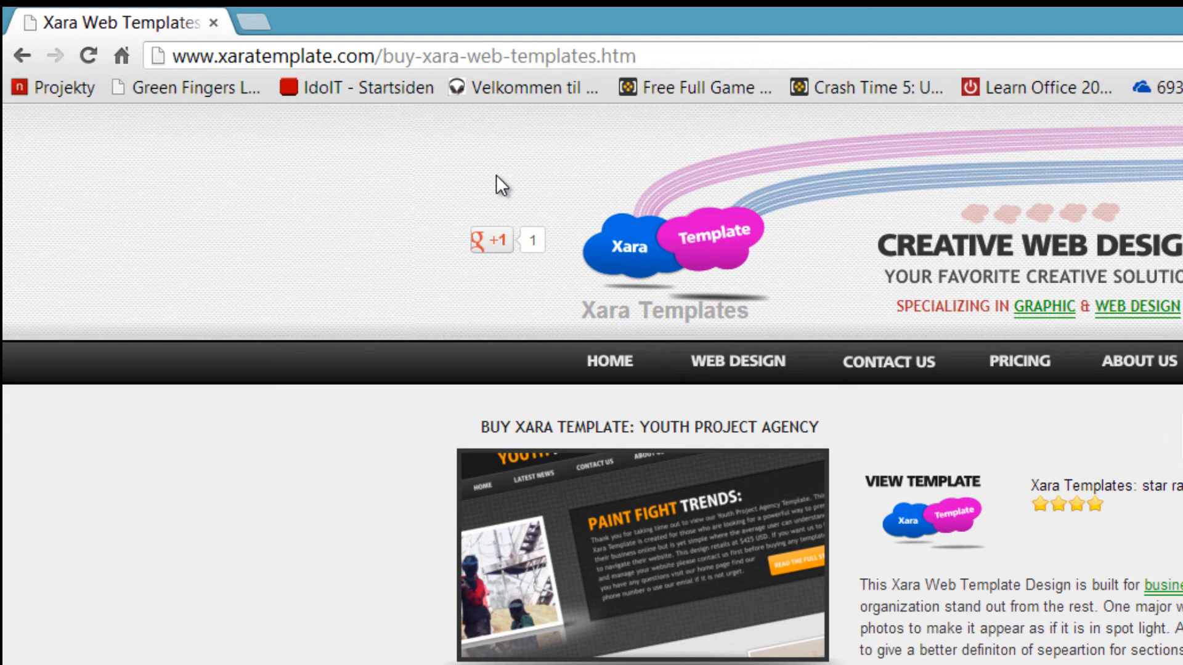
mouse_move(402, 61)
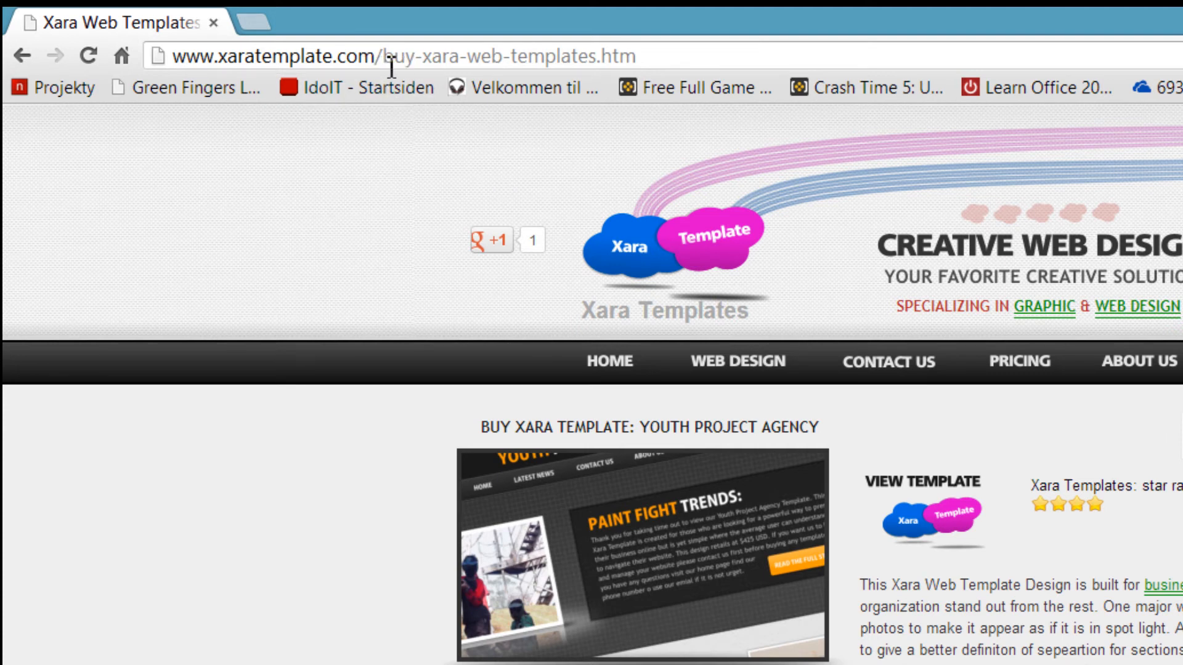
mouse_move(441, 141)
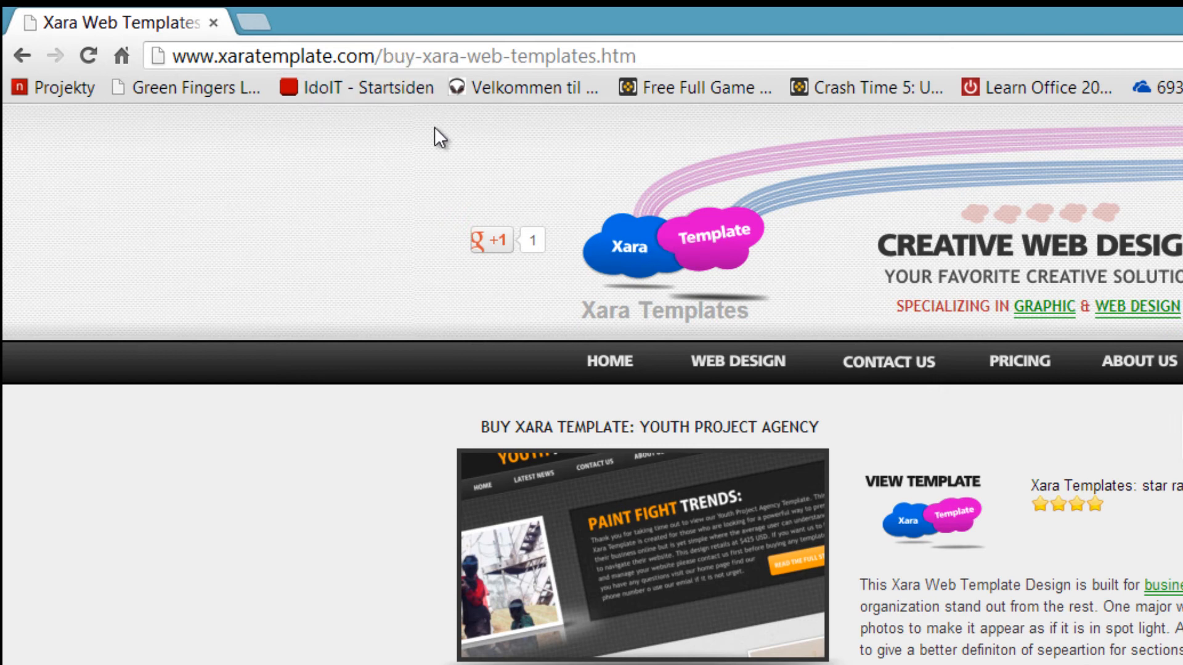